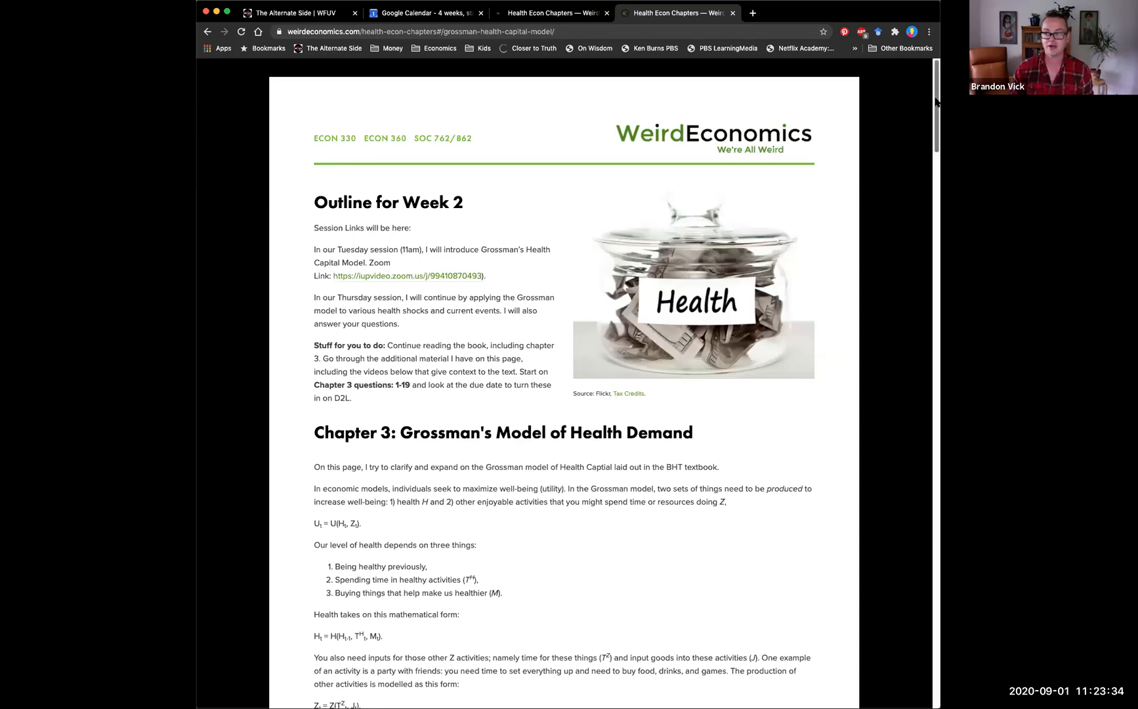
pyautogui.scroll(-3)
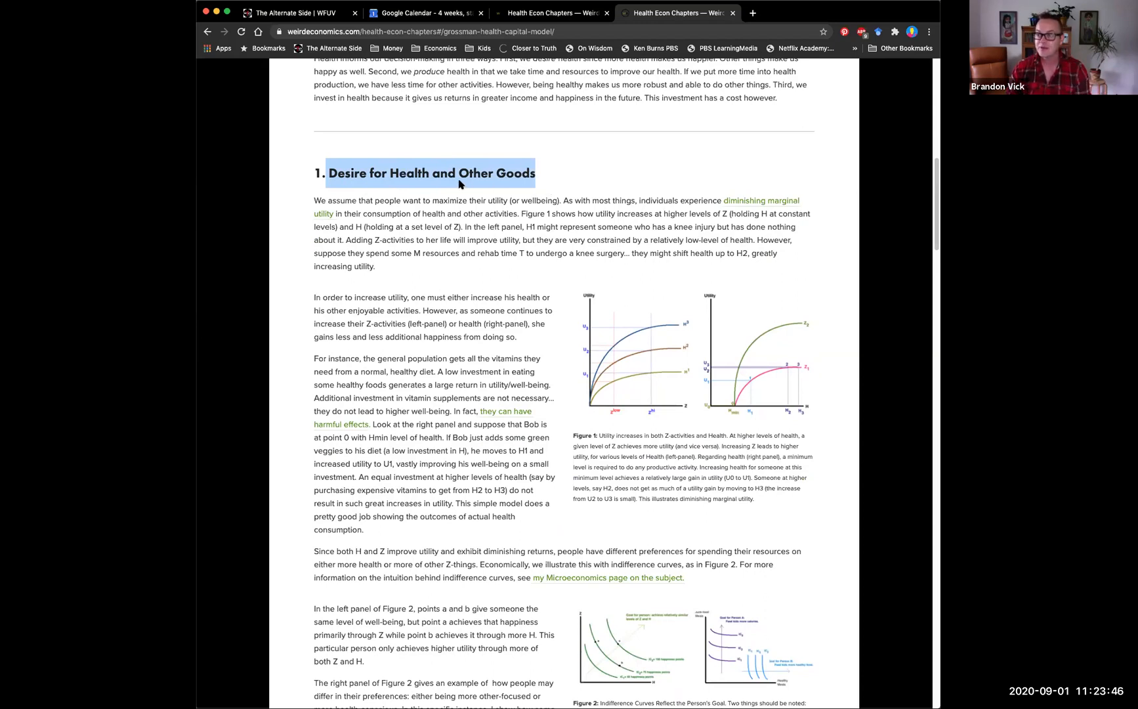
pyautogui.moveTo(458, 210)
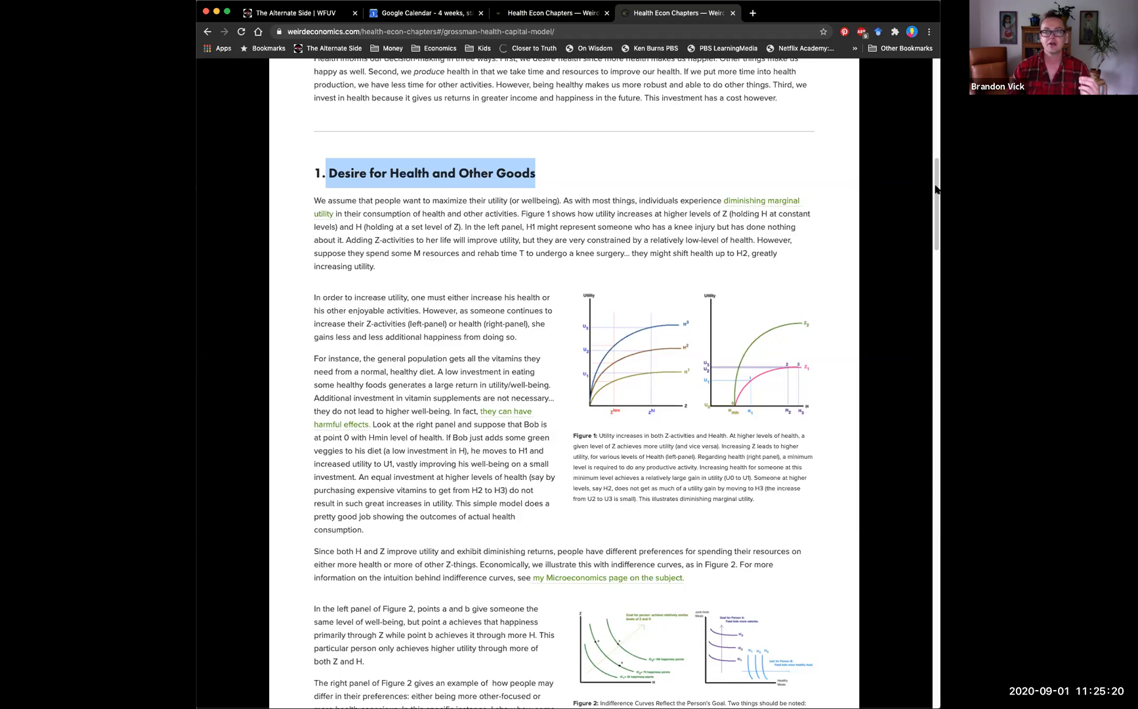
pyautogui.scroll(-3)
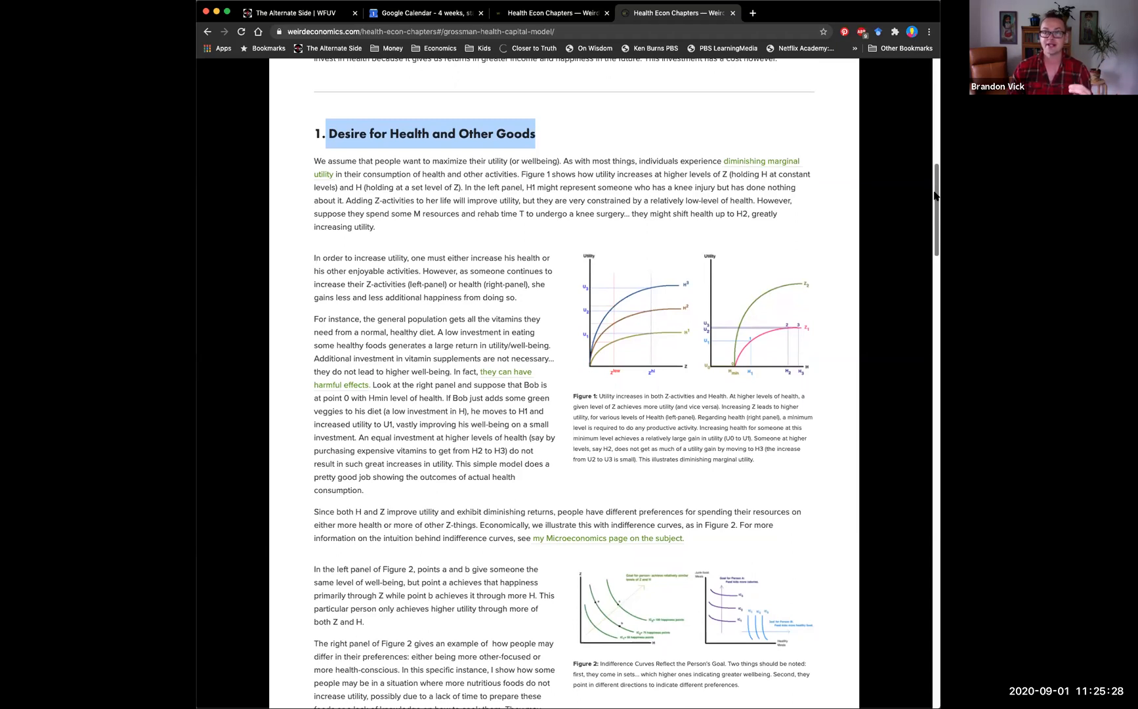
pyautogui.scroll(-3)
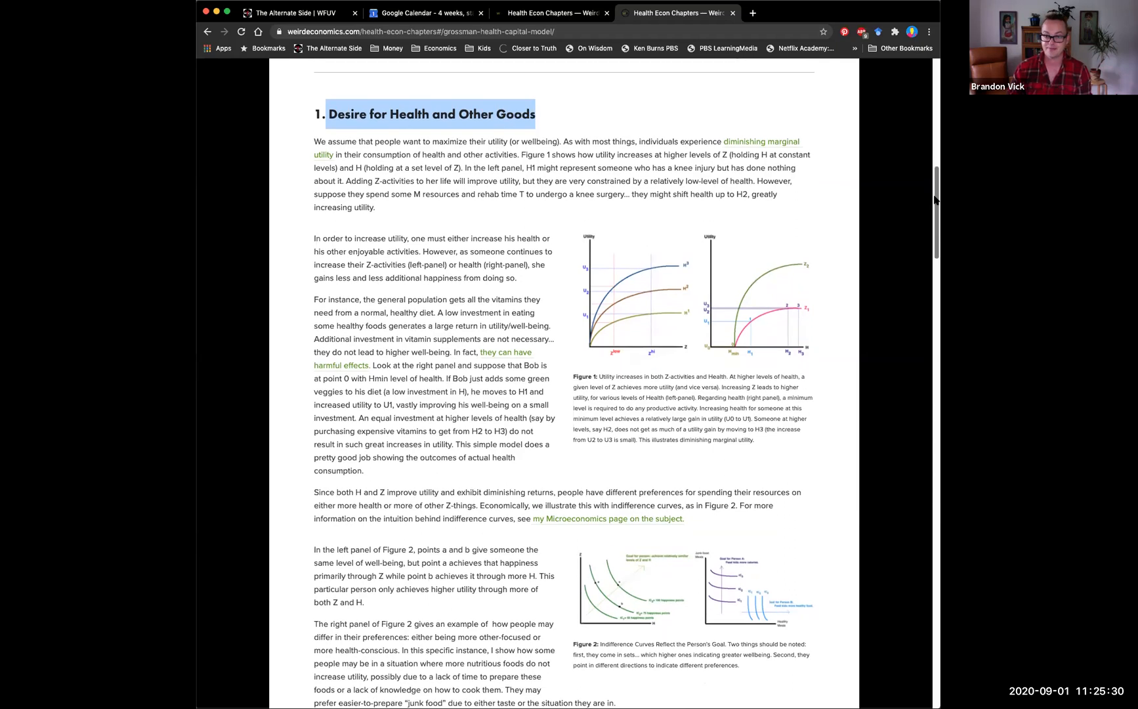
pyautogui.scroll(-3)
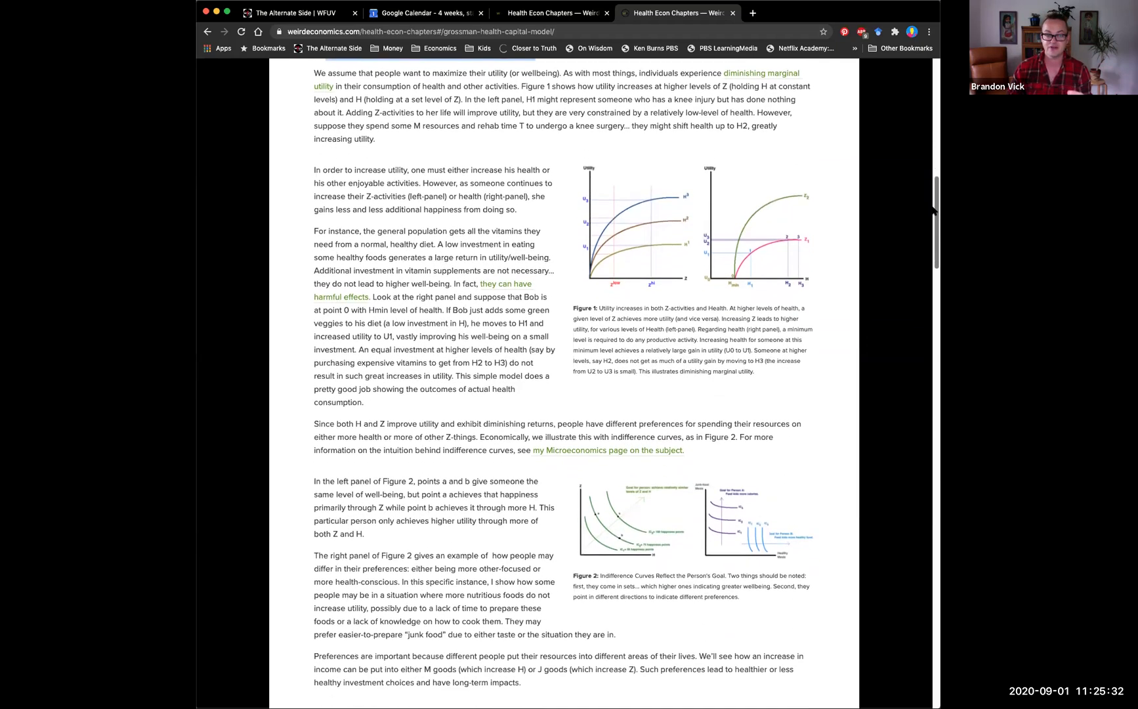
pyautogui.scroll(-3)
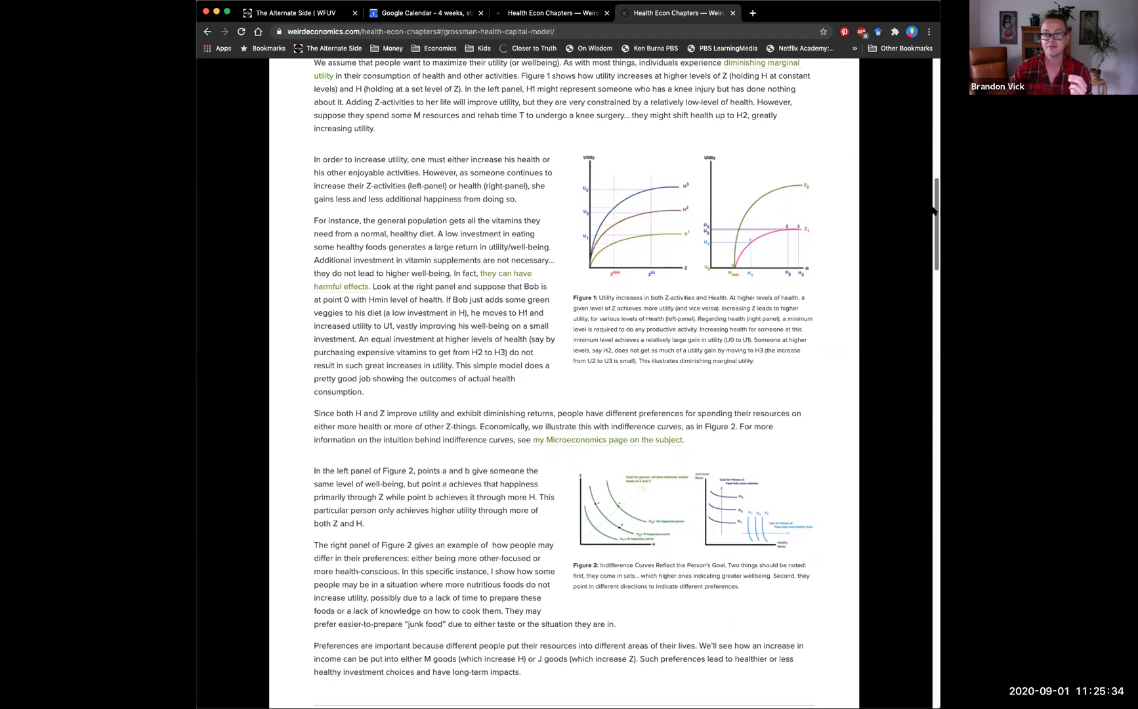
pyautogui.scroll(-3)
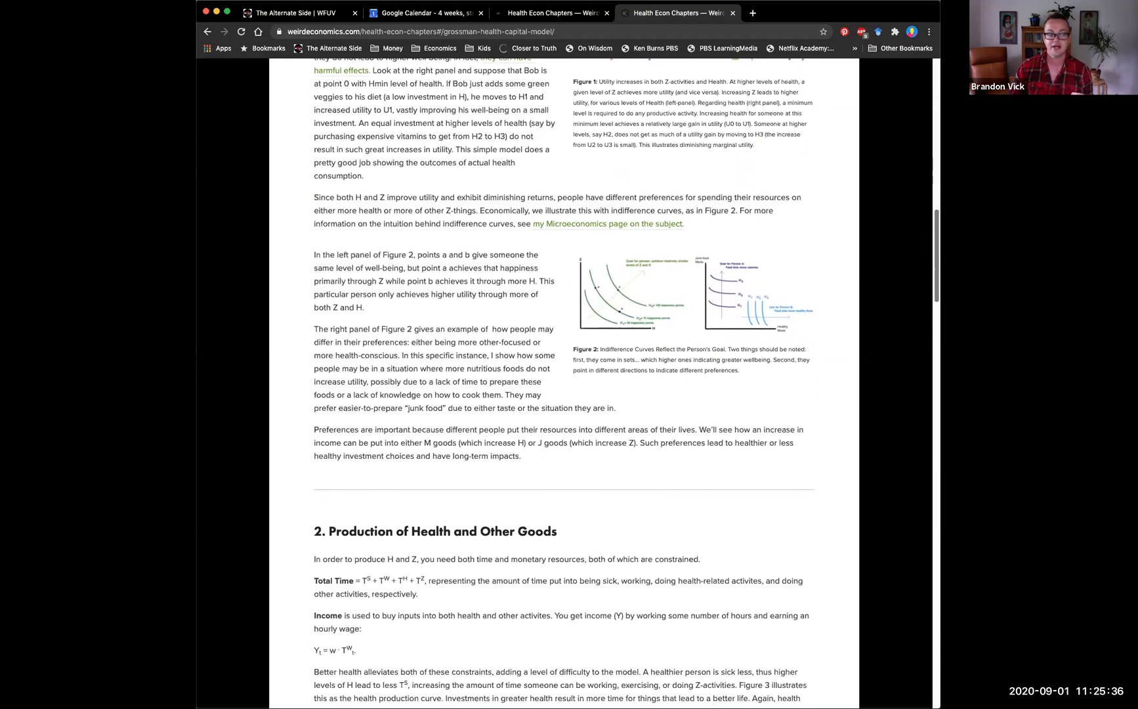
pyautogui.scroll(-3)
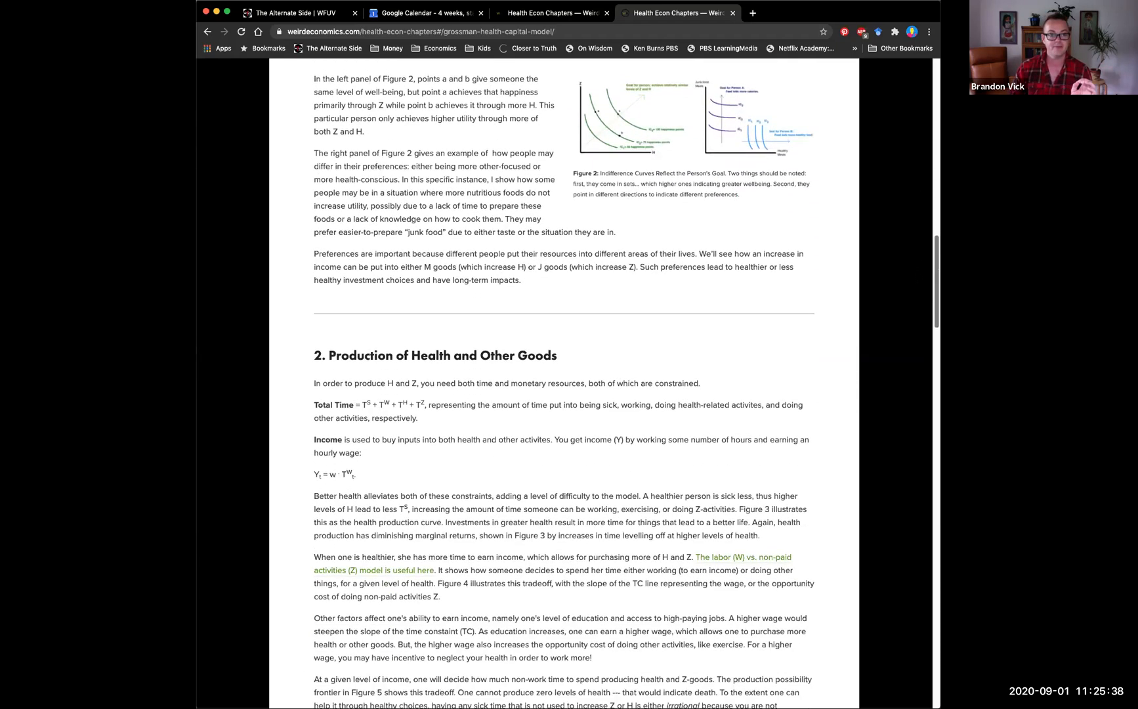
pyautogui.scroll(-3)
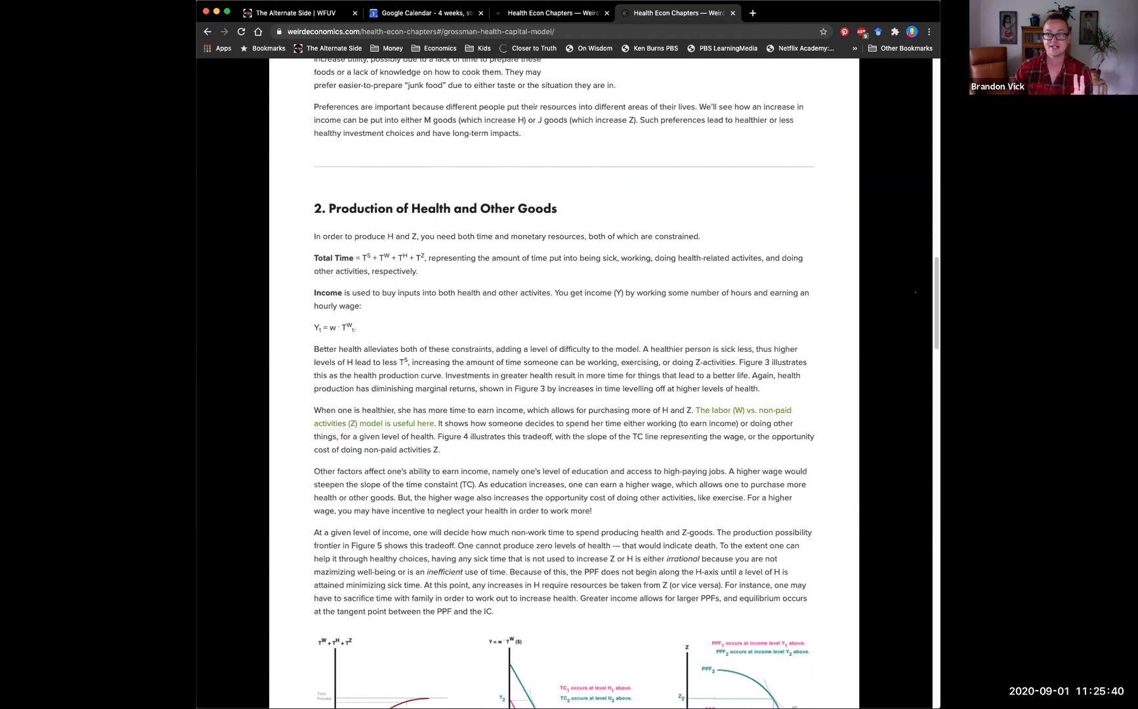
pyautogui.moveTo(904, 318)
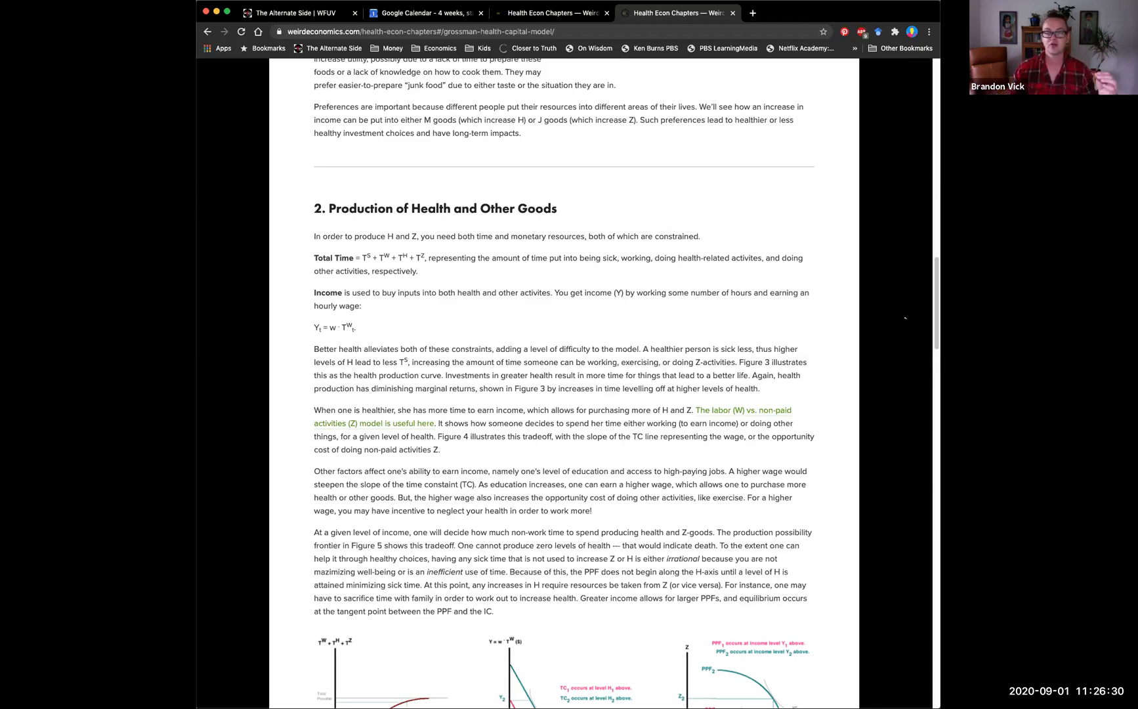
pyautogui.scroll(-3)
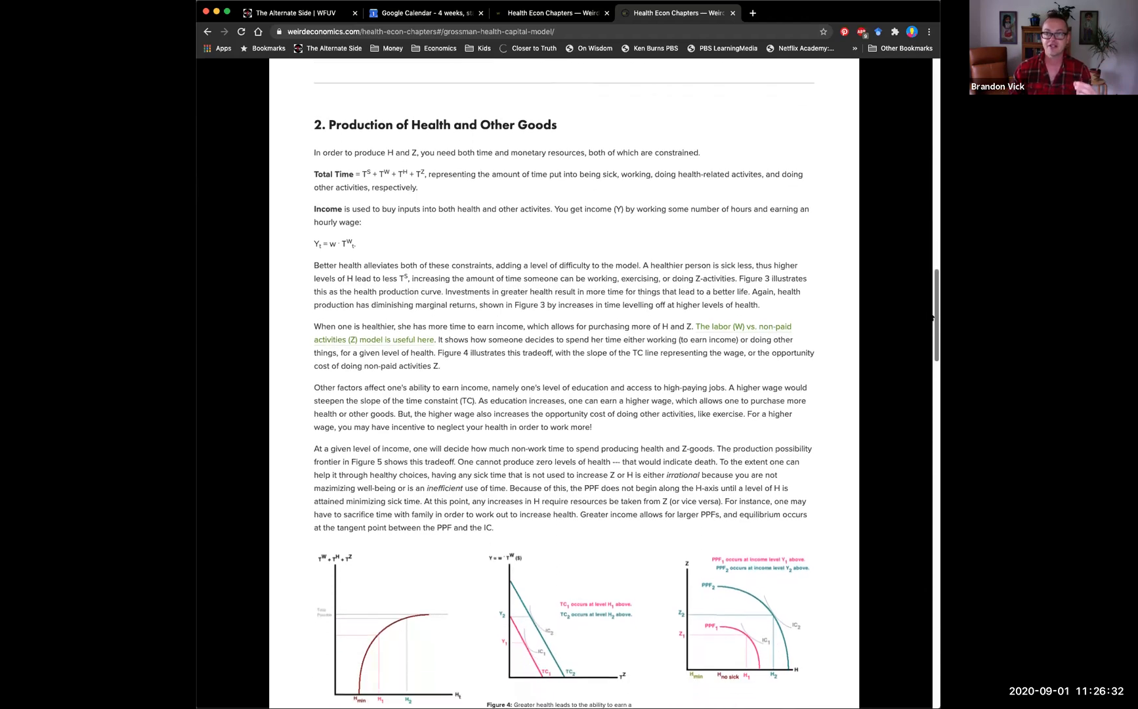
pyautogui.scroll(-3)
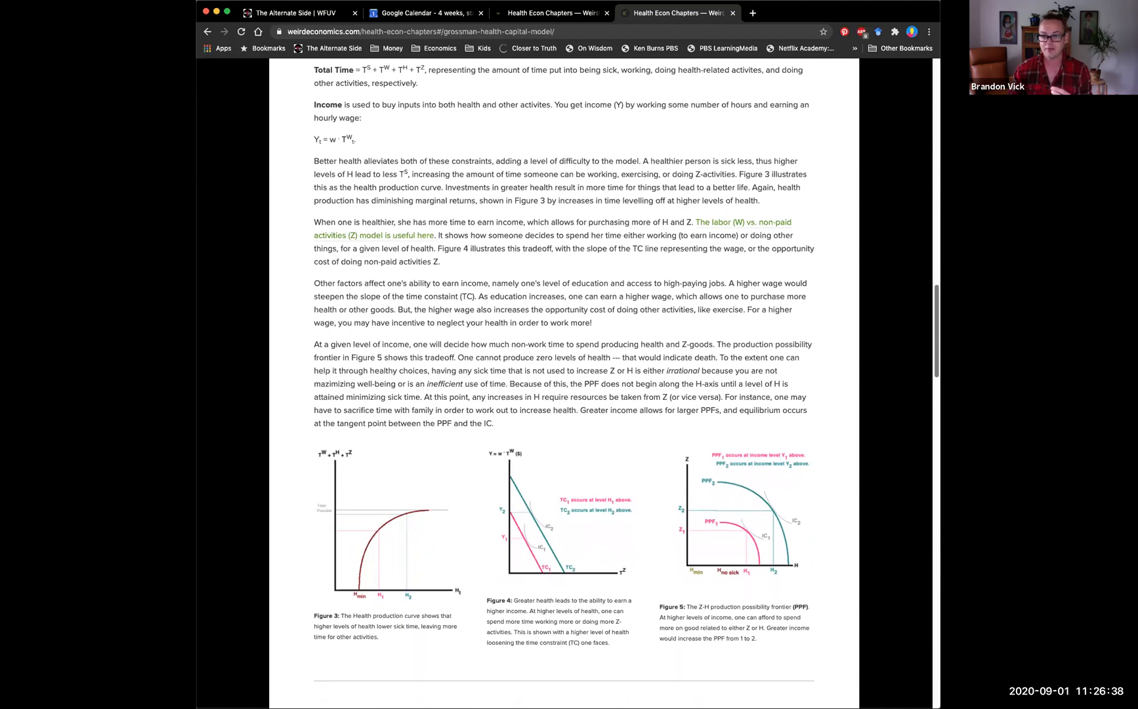
pyautogui.scroll(-3)
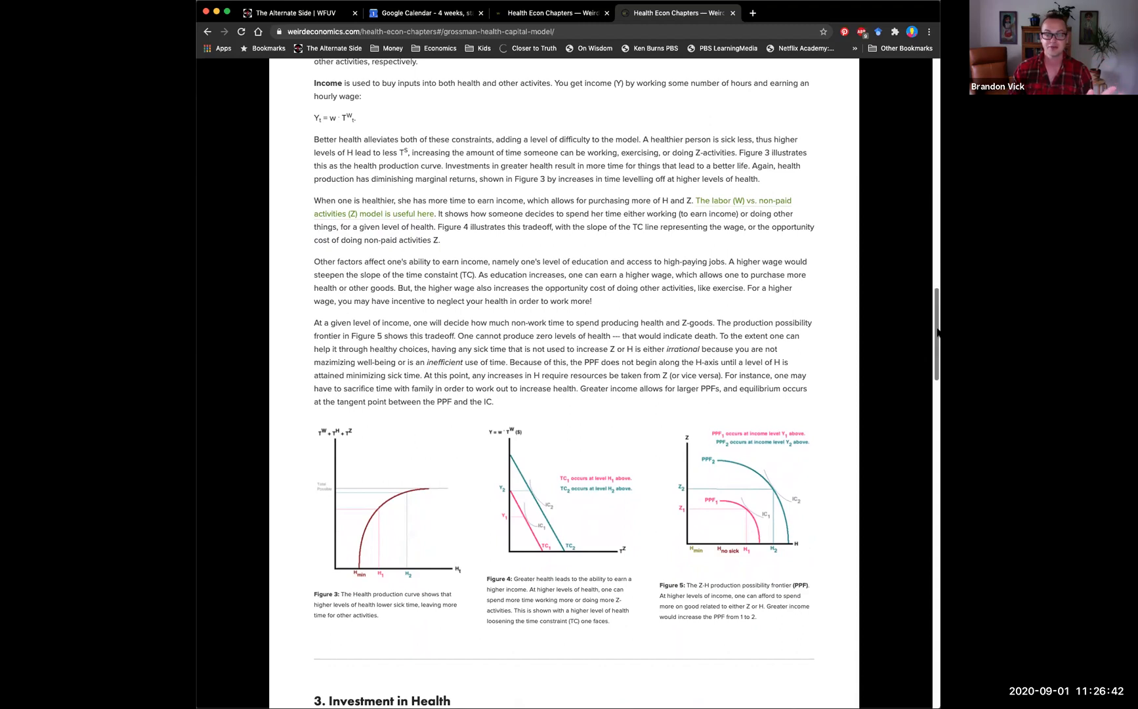
pyautogui.scroll(-3)
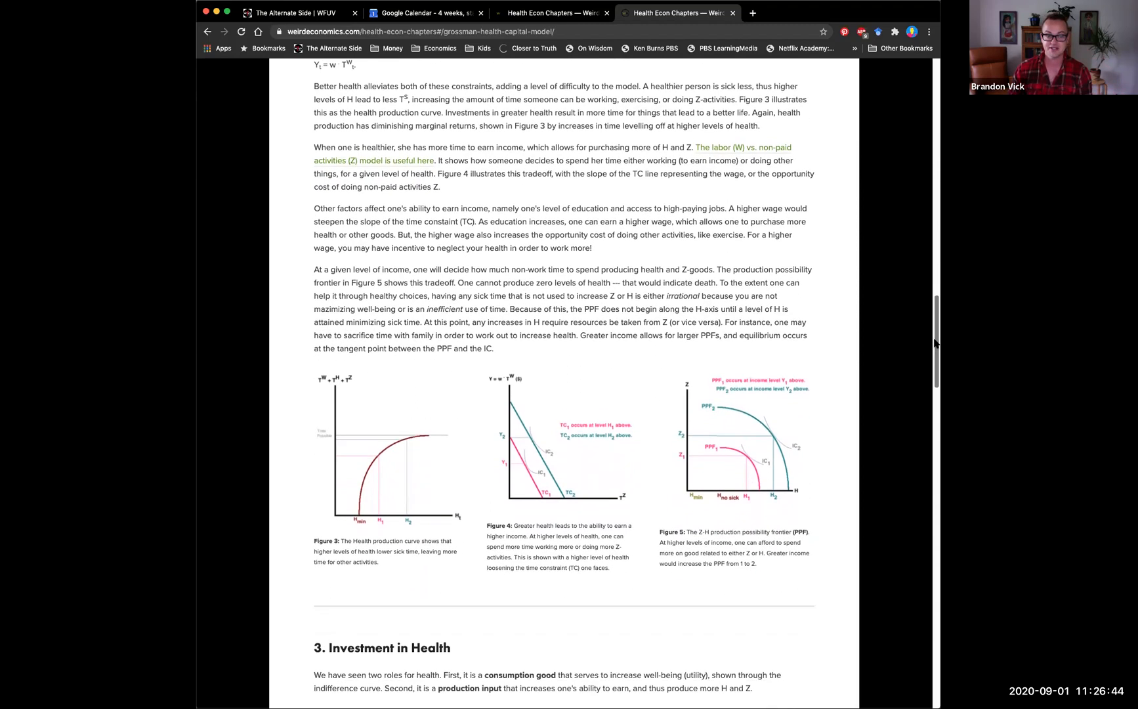
pyautogui.scroll(-3)
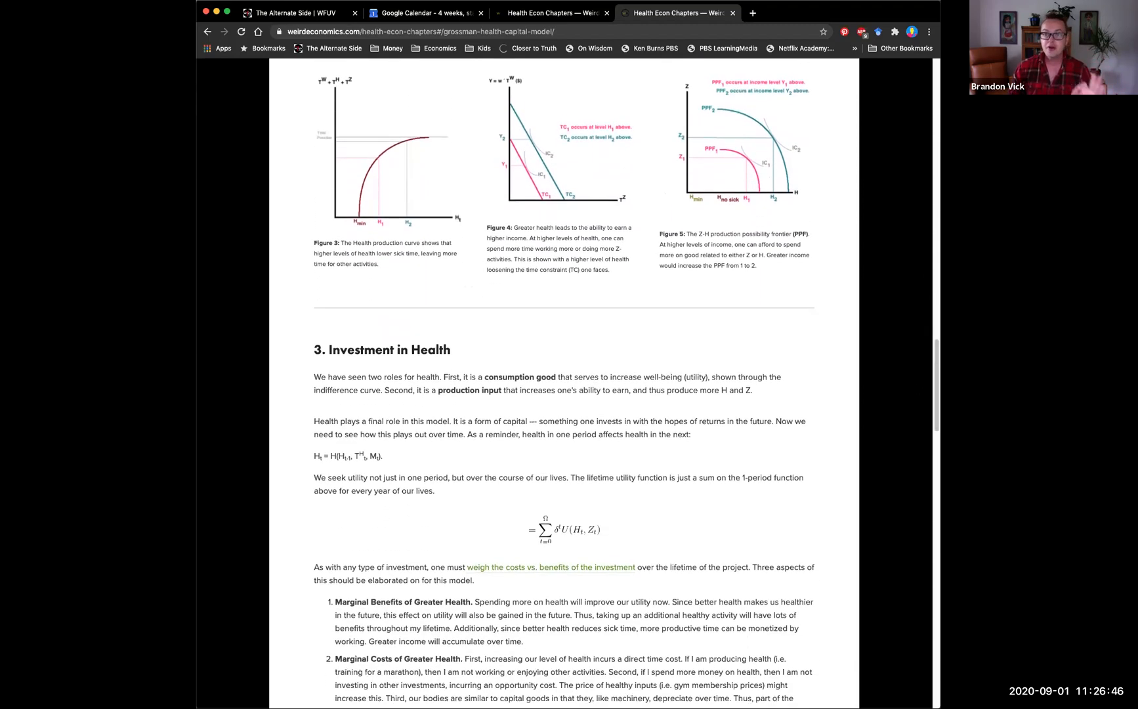